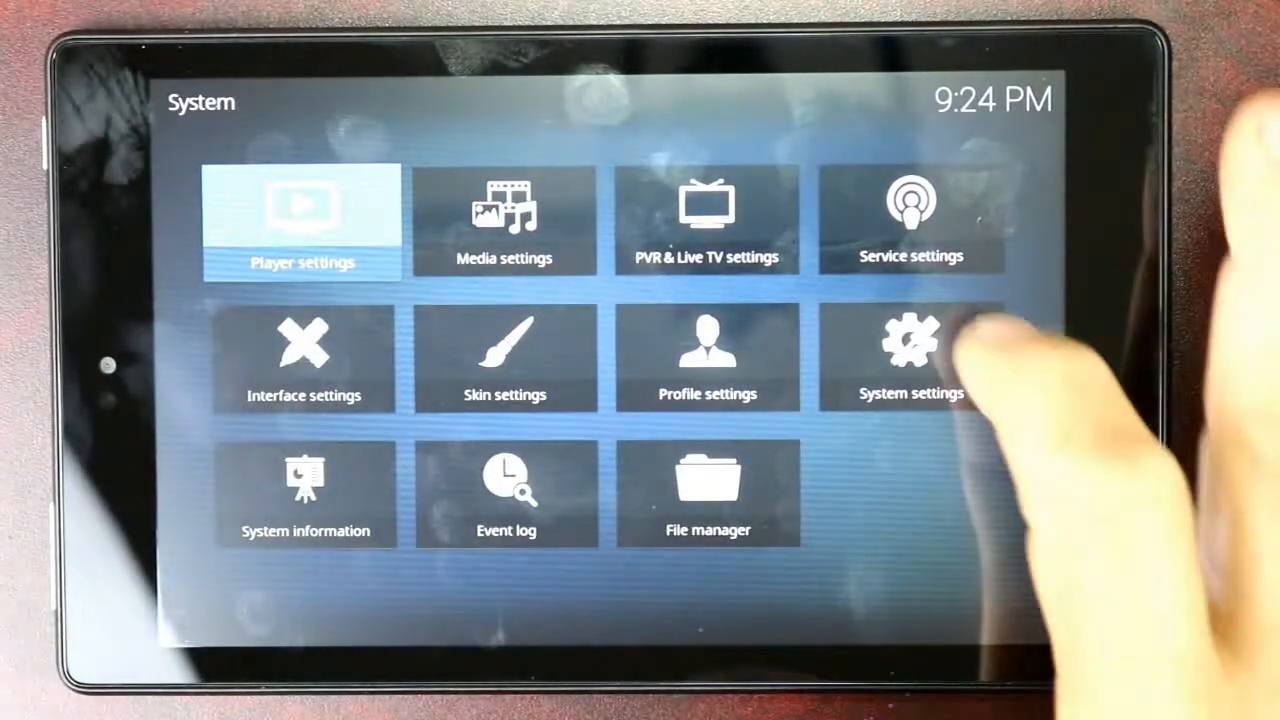
Enter System settings from the System screen
{"action": "left_click", "coordinate": [910, 356]}
{"action": "type", "text": "http://repo.cazwall.com/sc"}
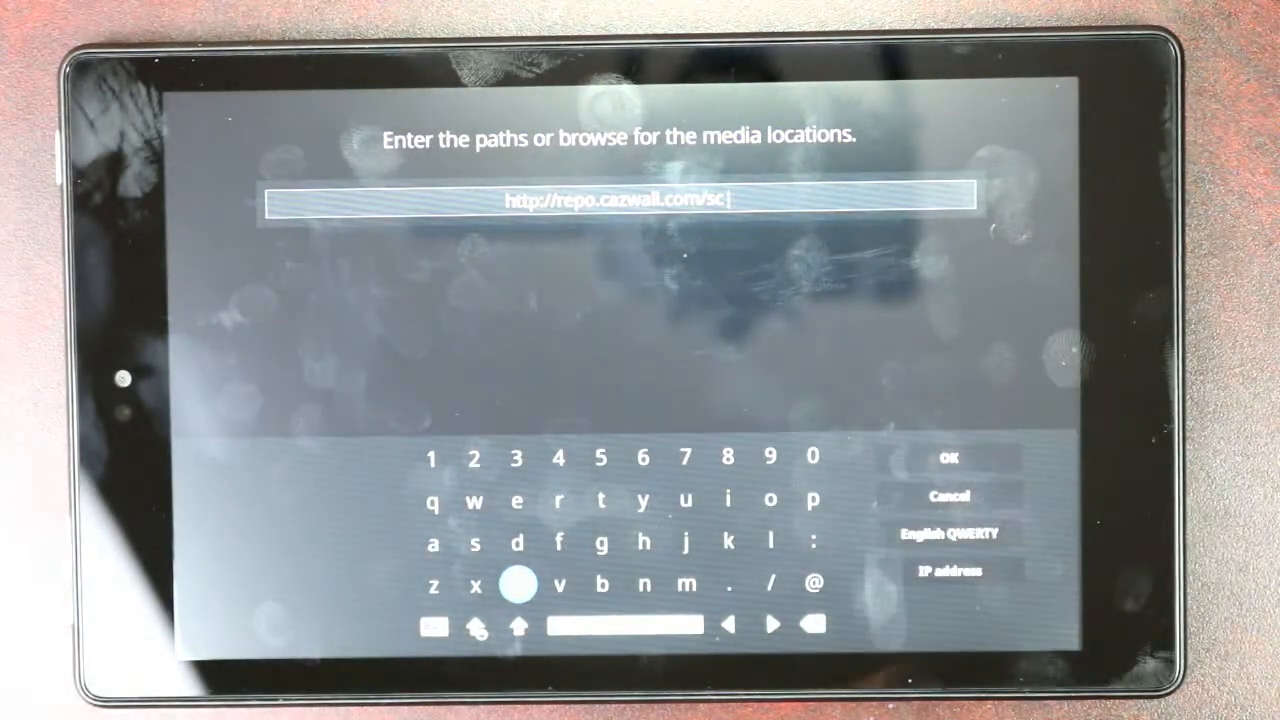
{"action": "left_click", "coordinate": [948, 456]}
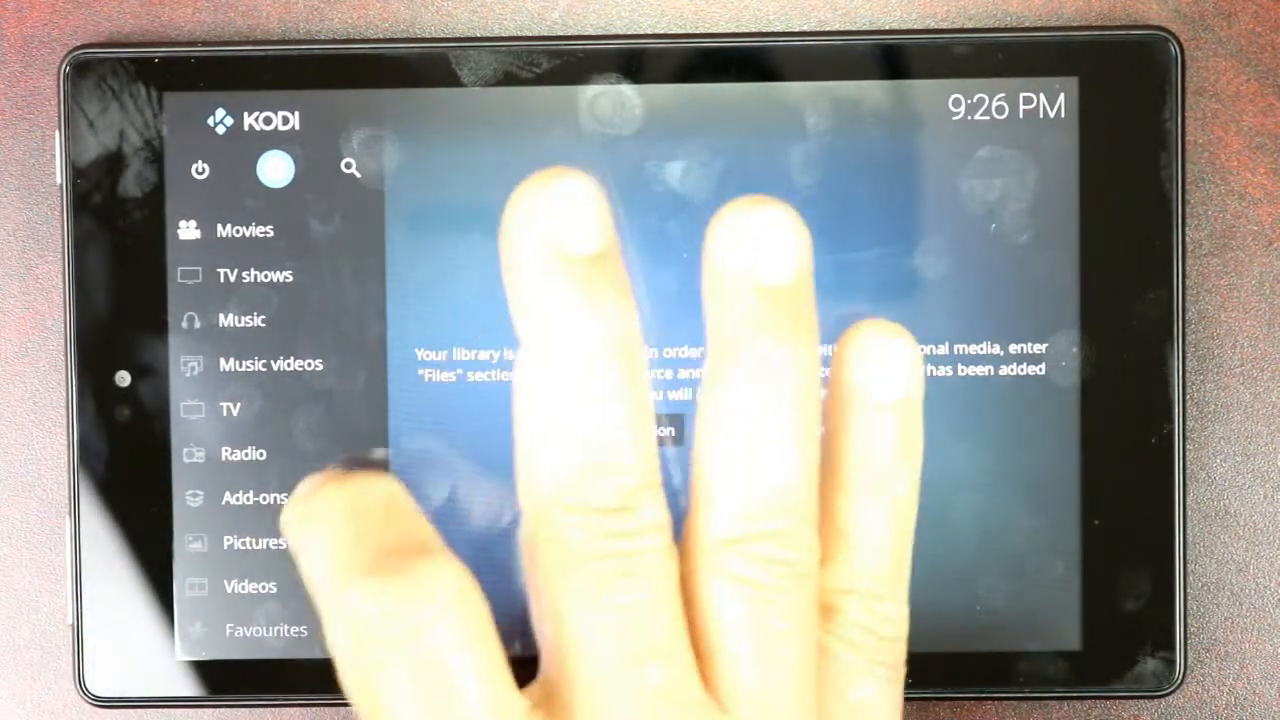
Enter the Add-ons section from the home menu
{"action": "left_click", "coordinate": [254, 496]}
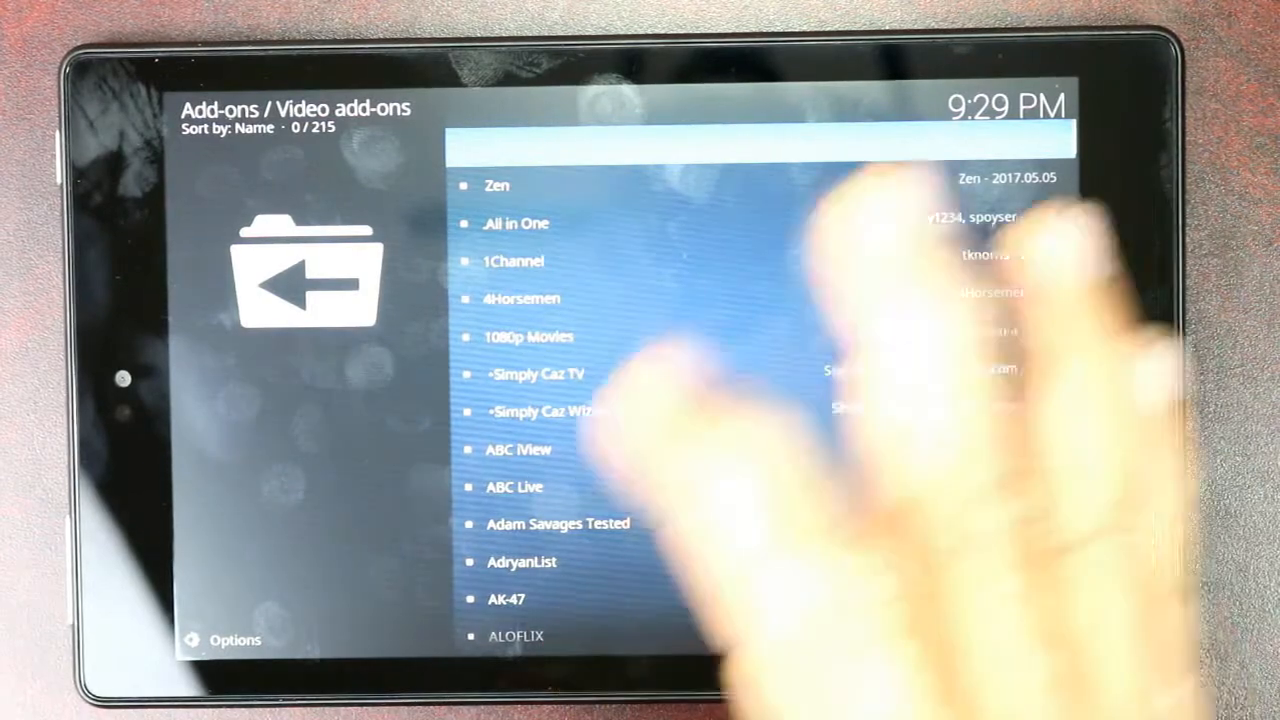
Scroll the 215-entry video add-on list down past the K titles into the M entries
{"action": "scroll", "scroll_direction": "down", "scroll_amount": 3}
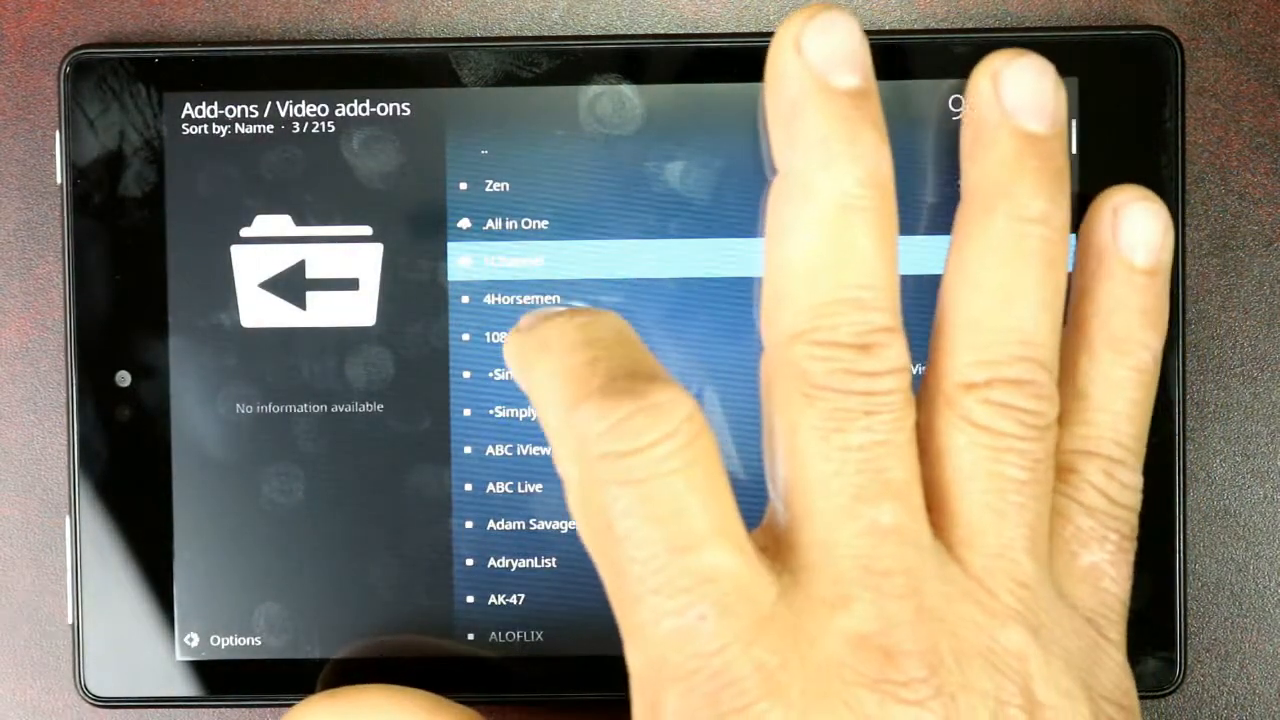
{"action": "scroll", "scroll_direction": "down", "scroll_amount": 3}
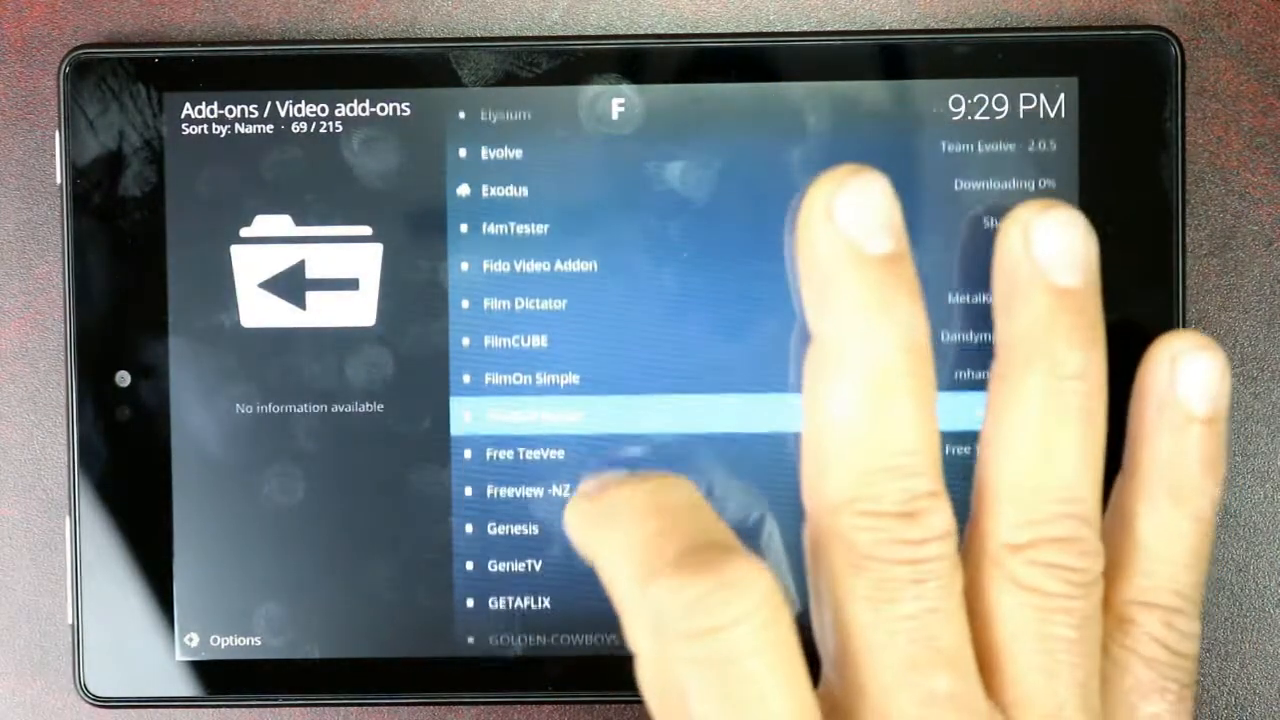
{"action": "scroll", "scroll_direction": "down", "scroll_amount": 3}
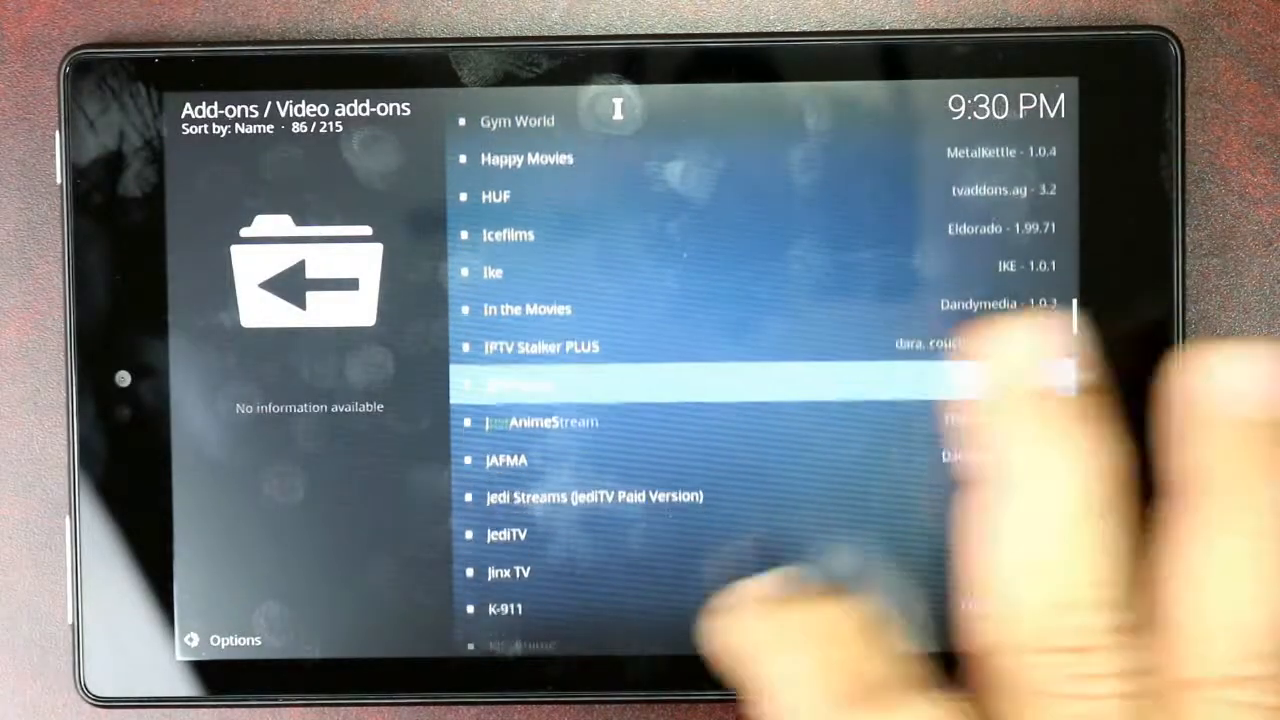
{"action": "scroll", "scroll_direction": "down", "scroll_amount": 3}
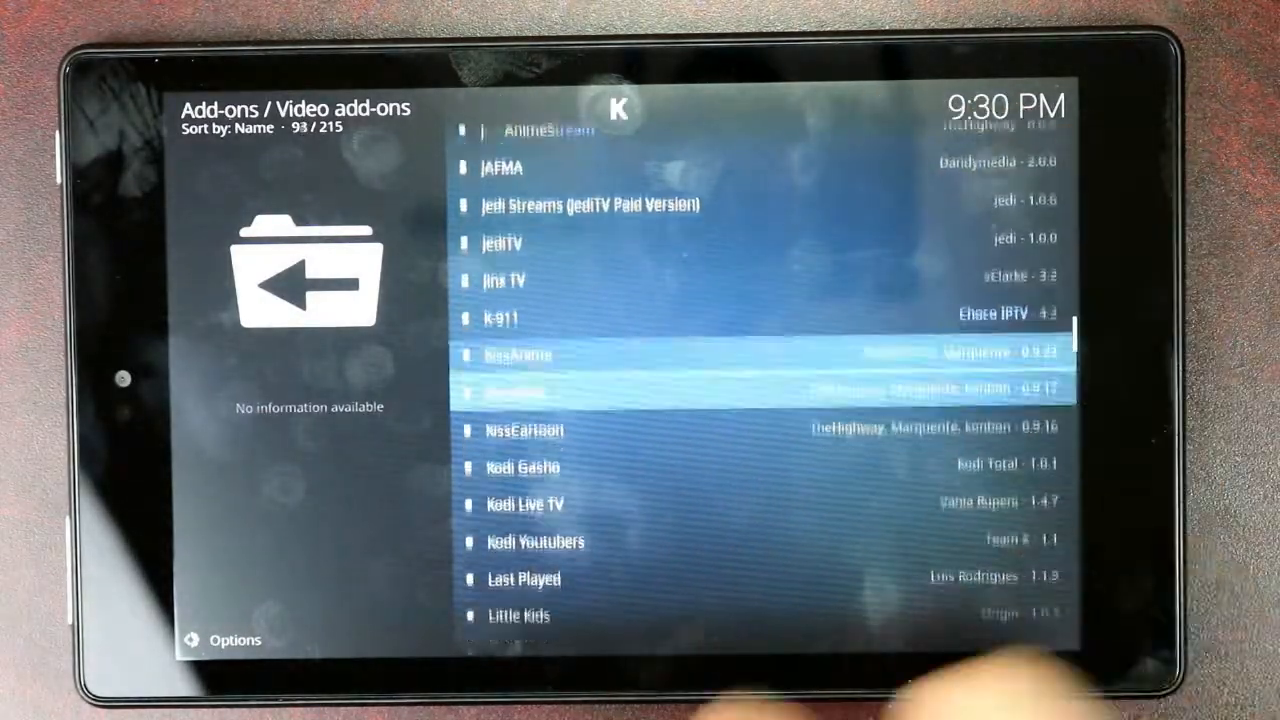
{"action": "scroll", "scroll_direction": "down", "scroll_amount": 3}
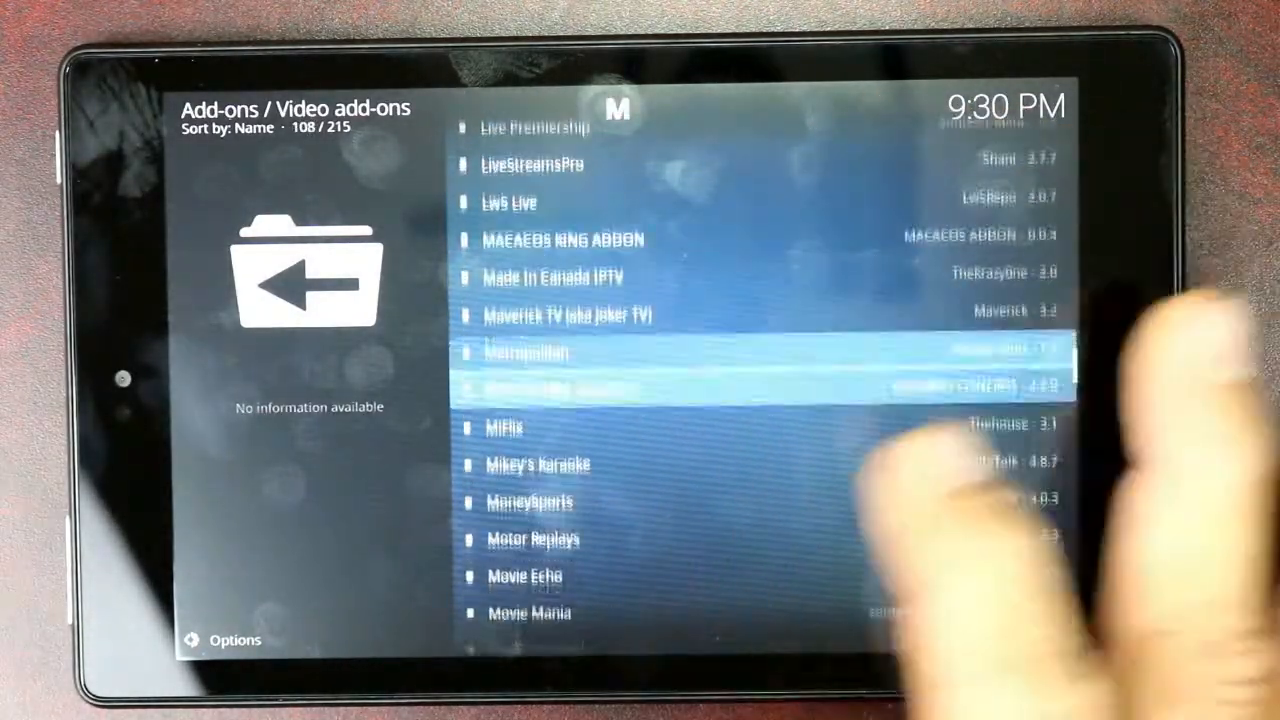